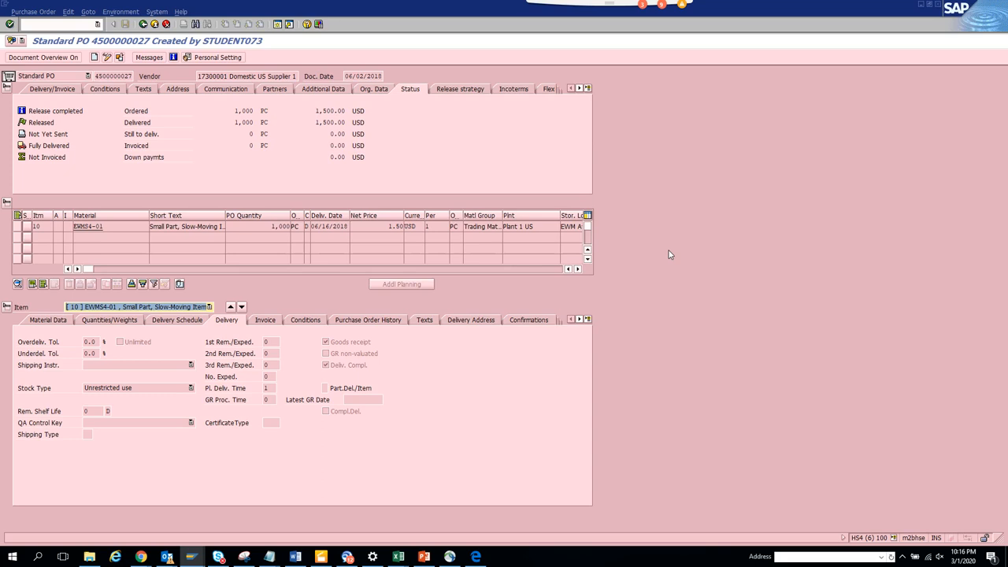
{"action": "mouse_move", "coordinate": [129, 110]}
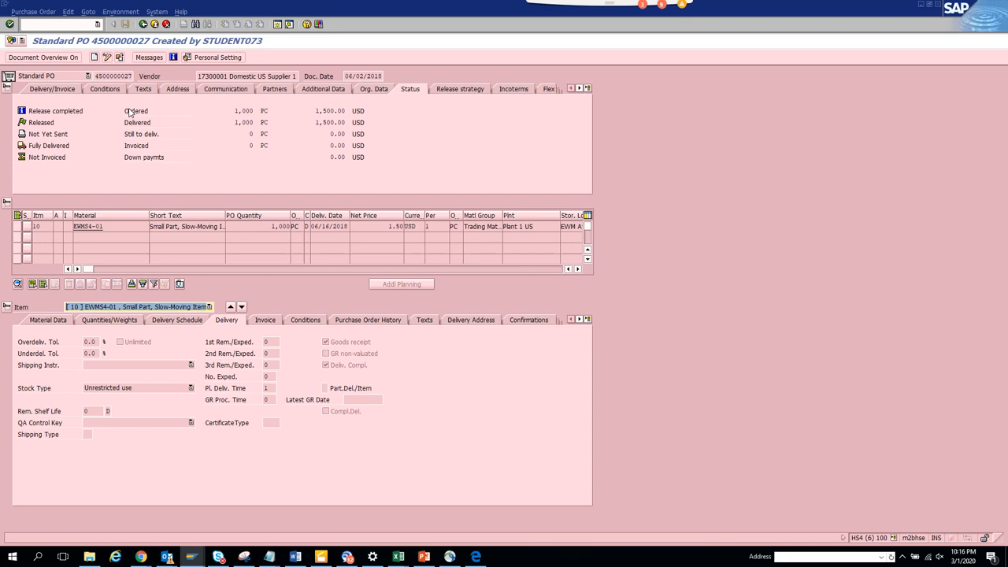
{"action": "mouse_move", "coordinate": [277, 24]}
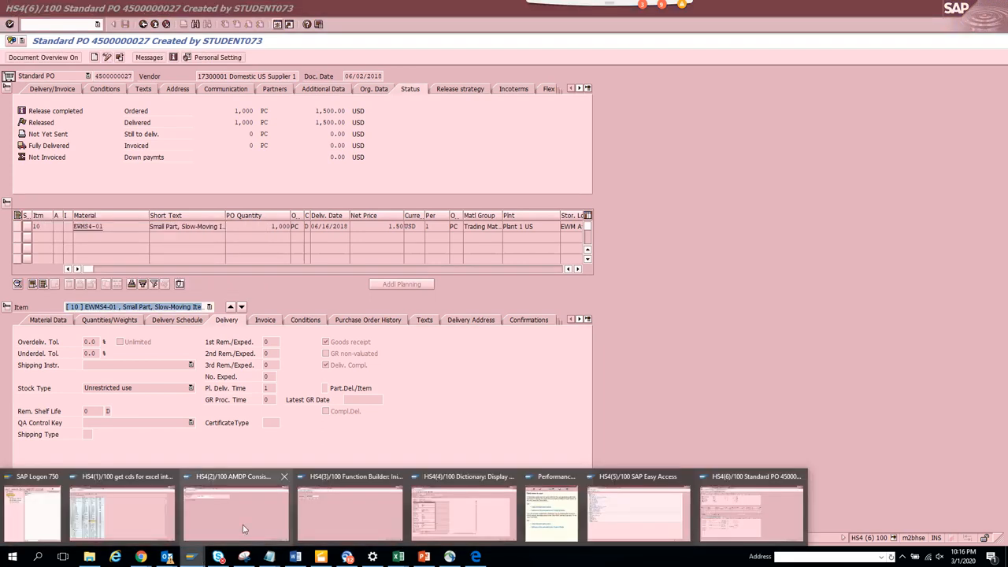
From the Function Builder window, launch Test/Execute (F8) on BAPI_PO_CHANGE
{"action": "left_click", "coordinate": [350, 476]}
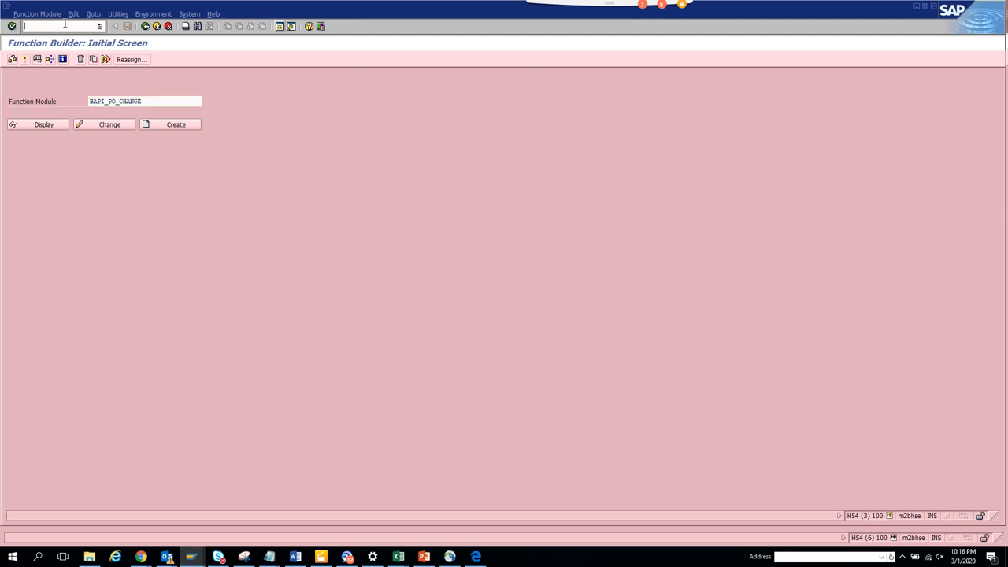
{"action": "type", "text": "/nse3"}
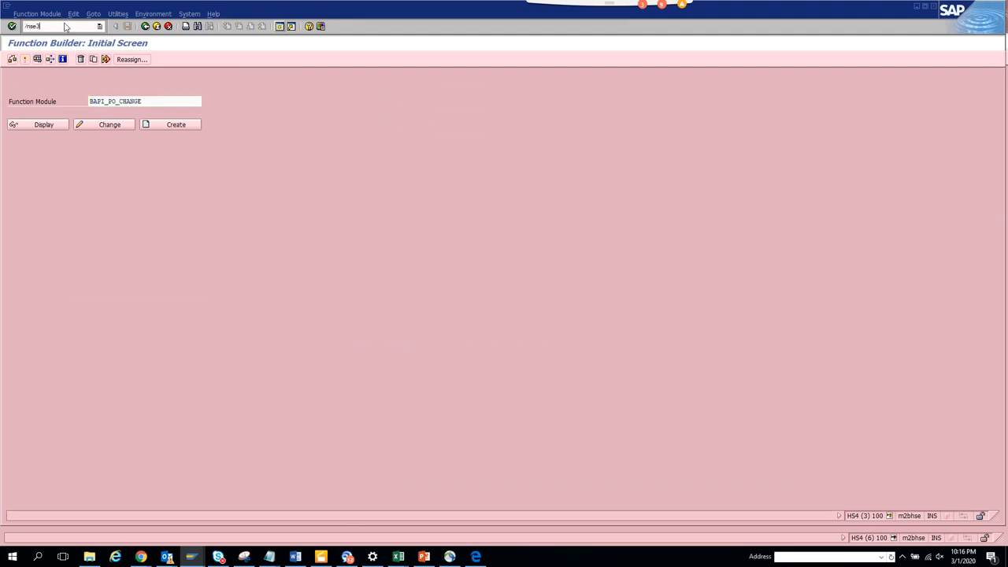
{"action": "left_click", "coordinate": [144, 101]}
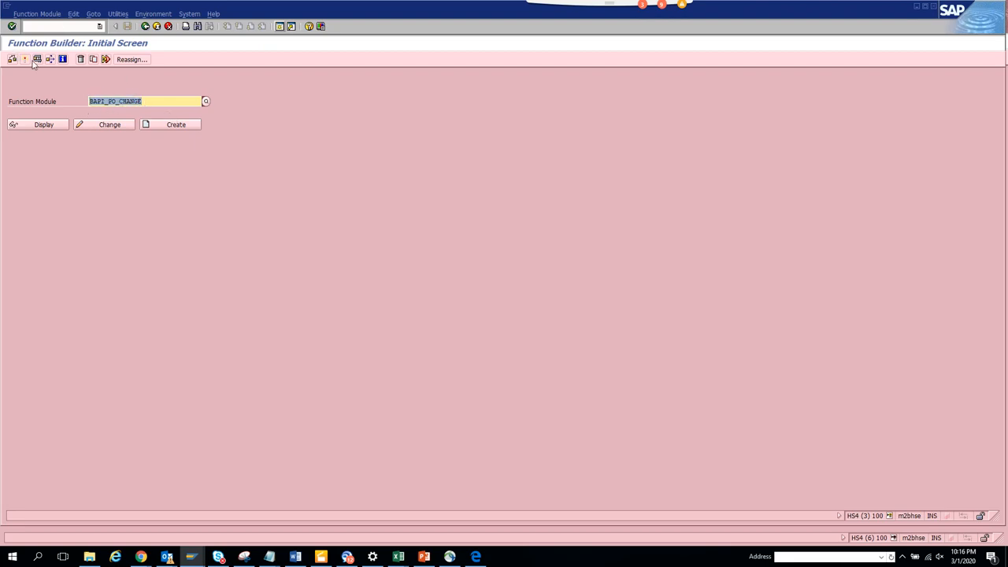
{"action": "mouse_move", "coordinate": [38, 60]}
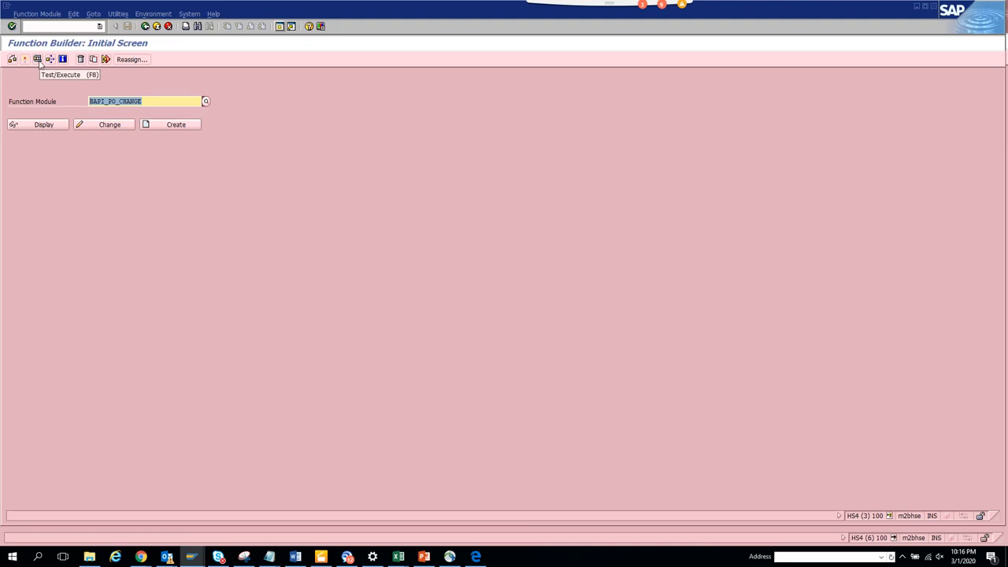
{"action": "left_click", "coordinate": [38, 60]}
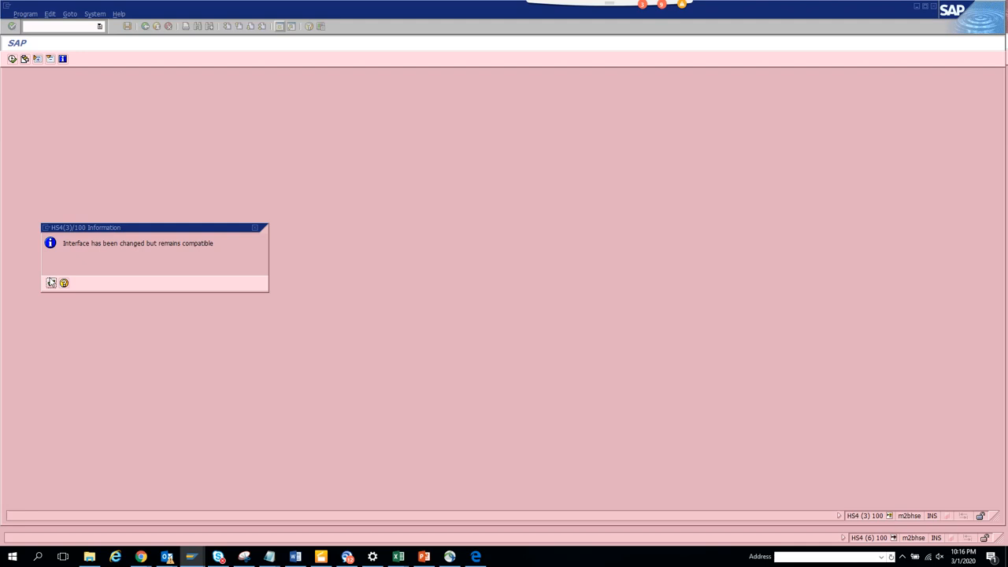
{"action": "left_click", "coordinate": [50, 284]}
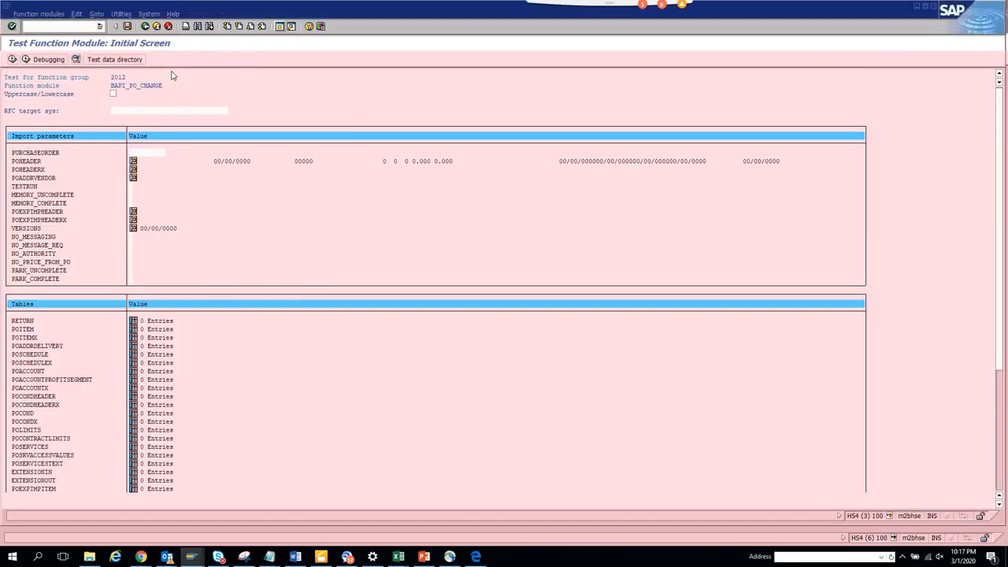
{"action": "left_click", "coordinate": [145, 153]}
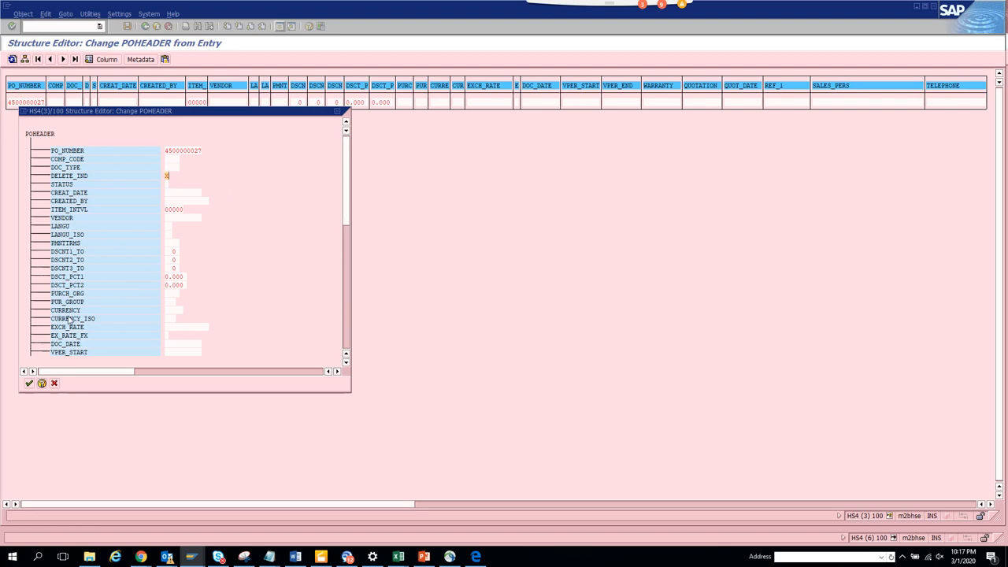
{"action": "left_click", "coordinate": [54, 382]}
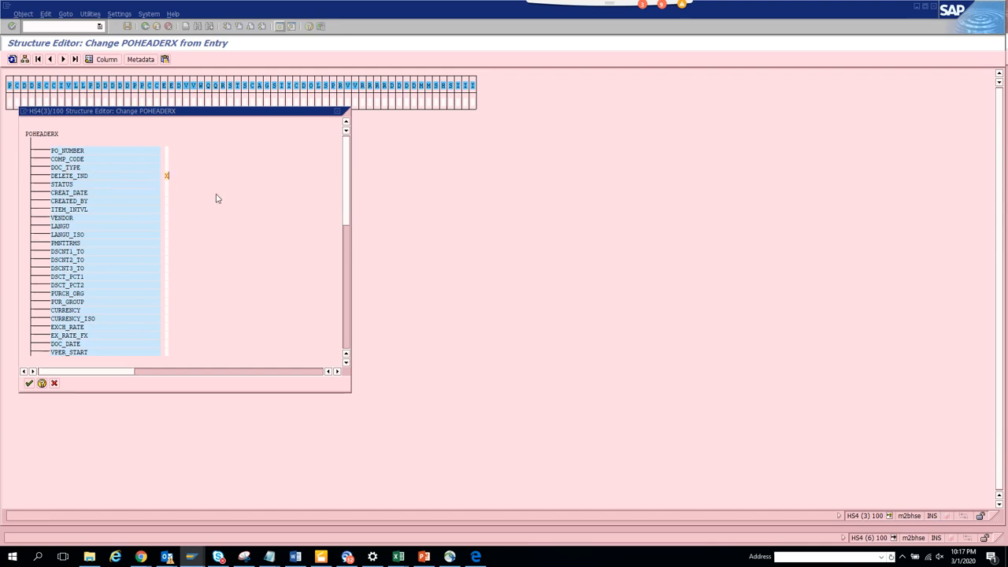
Save the entered parameters as test data with comment test133
{"action": "left_click", "coordinate": [28, 382]}
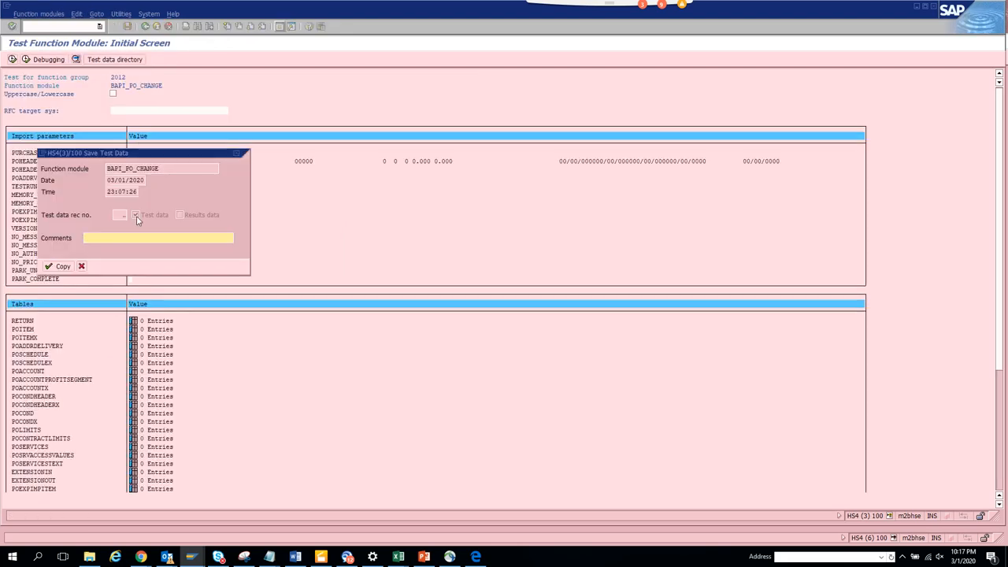
{"action": "type", "text": "test133"}
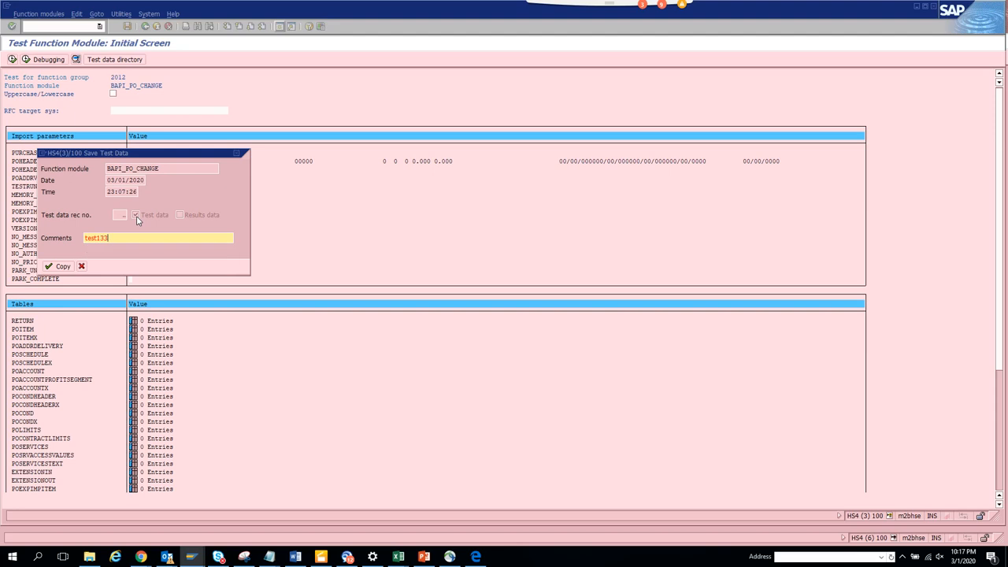
{"action": "left_click", "coordinate": [59, 264]}
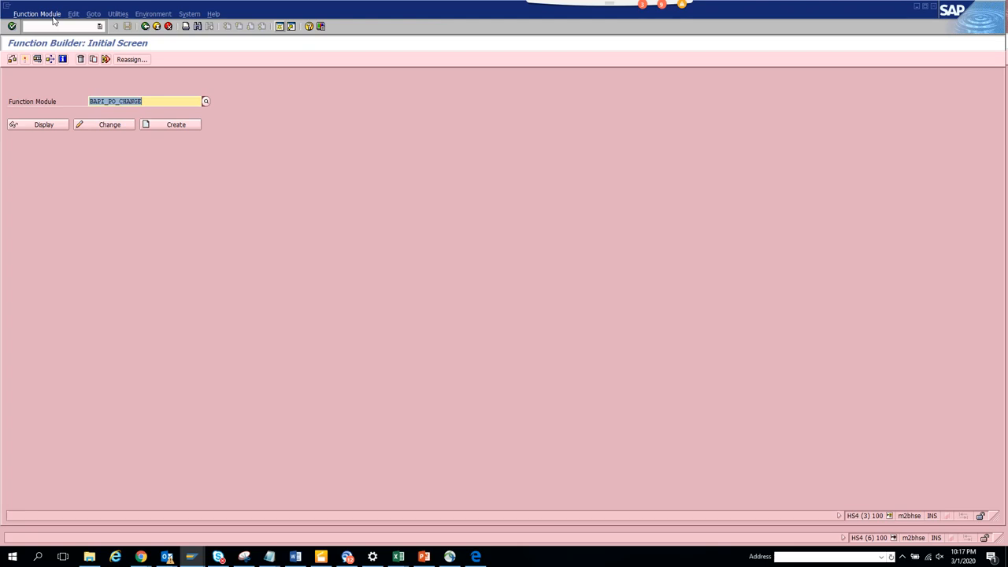
Via Function Module > Execute > Test Sequences, list bapi_po_change then BAPI_TRANSACTION_COMMIT
{"action": "left_click", "coordinate": [36, 13]}
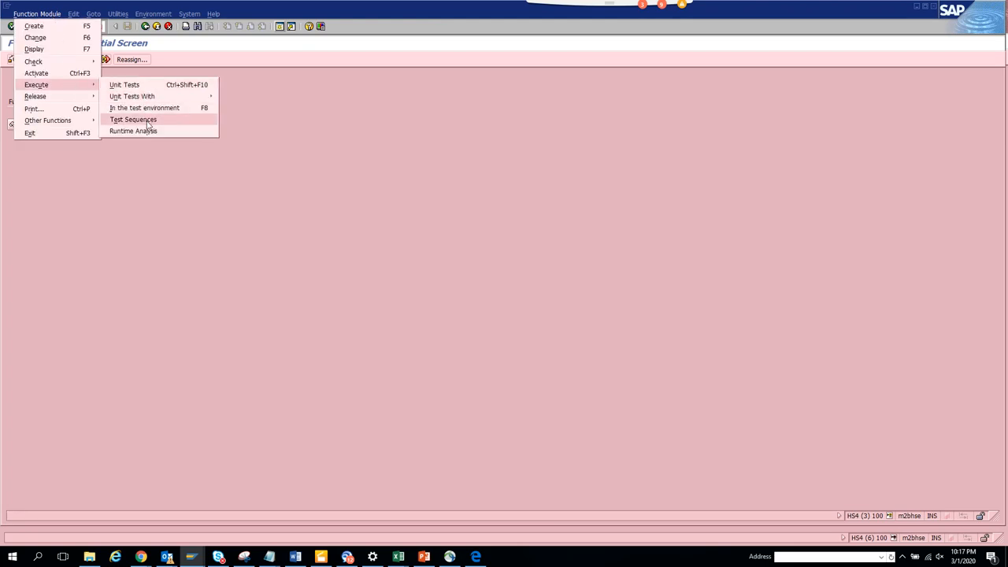
{"action": "left_click", "coordinate": [133, 120]}
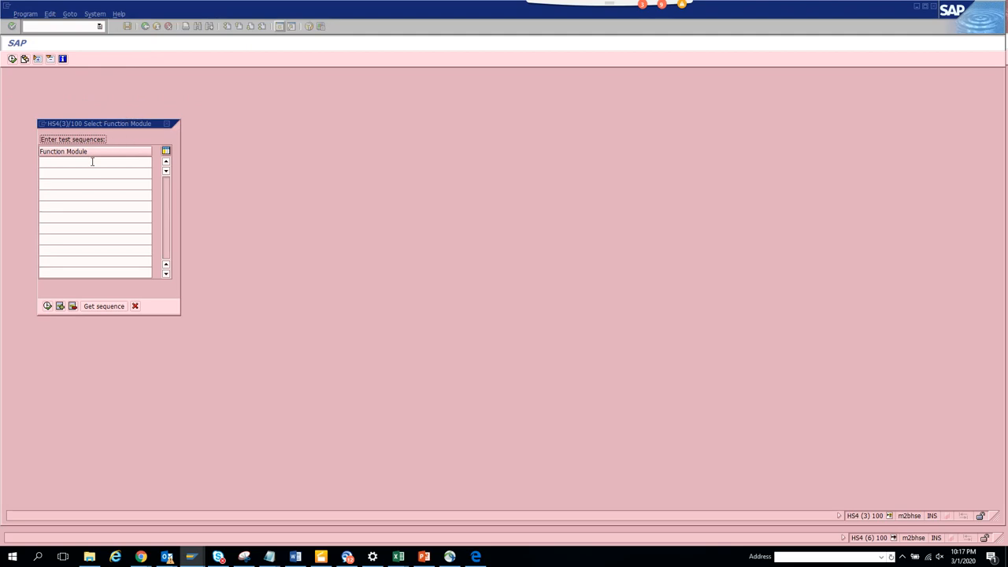
{"action": "left_click", "coordinate": [91, 160]}
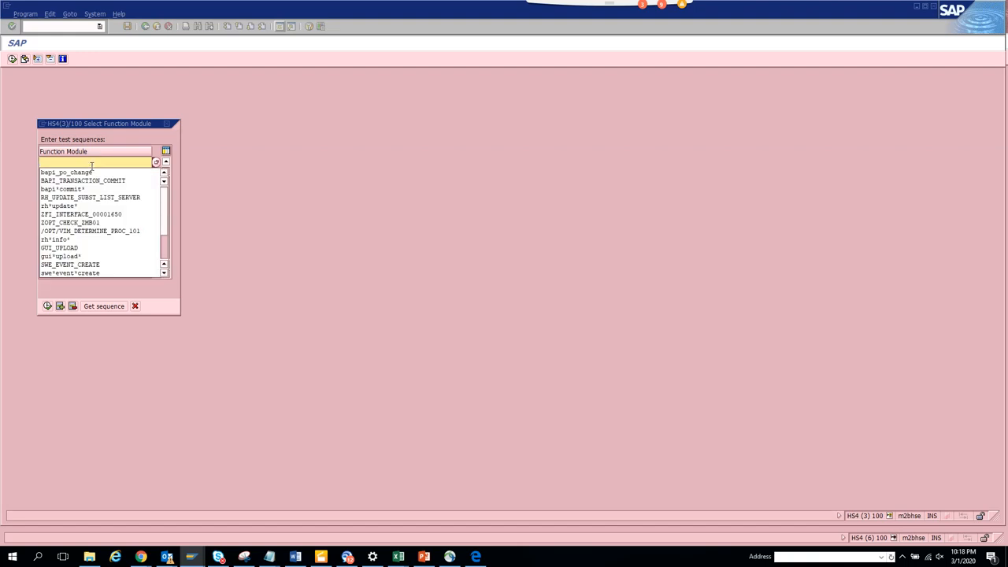
{"action": "left_click", "coordinate": [66, 171]}
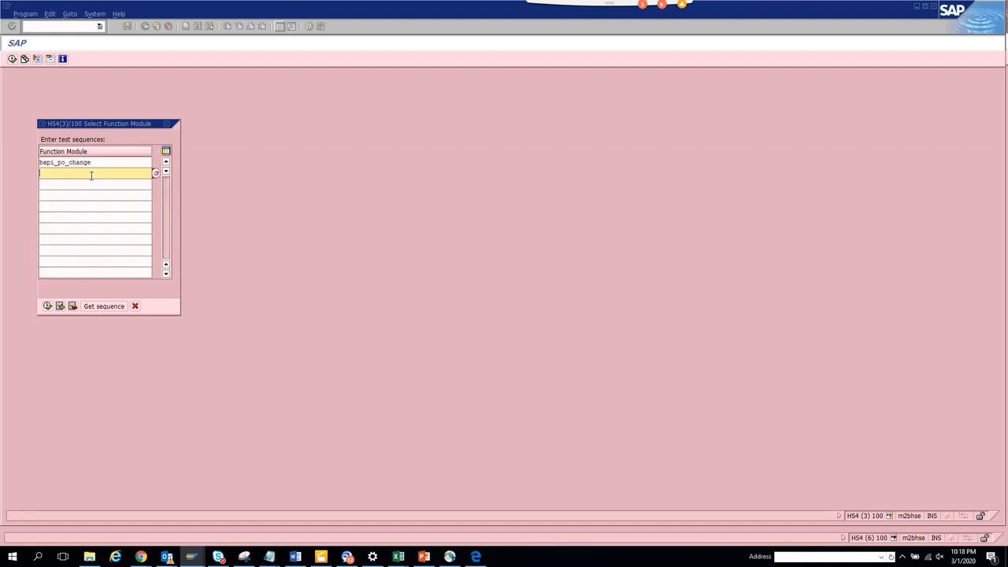
{"action": "type", "text": "BAPI_TRANSACTION_COMMIT"}
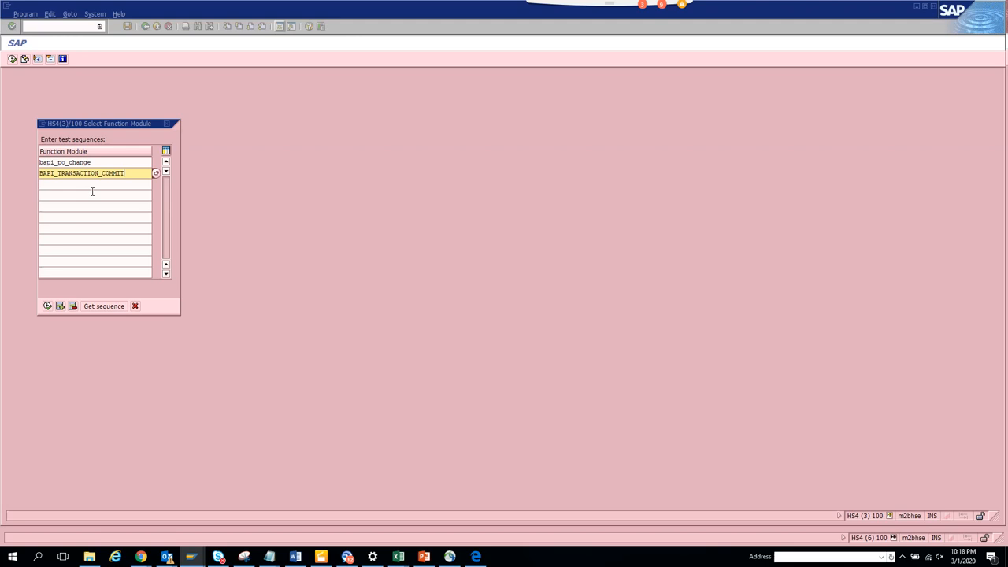
{"action": "mouse_move", "coordinate": [111, 163]}
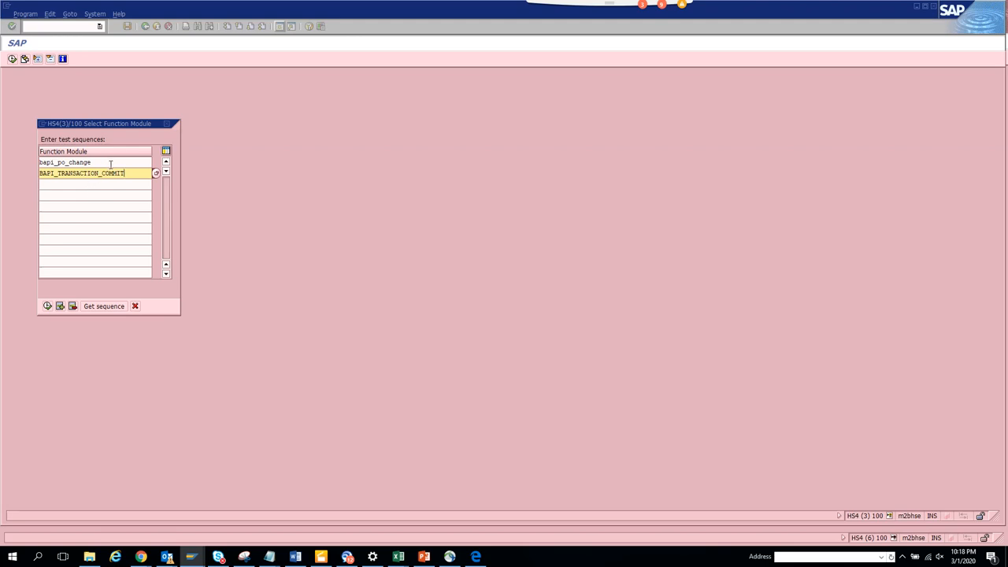
{"action": "mouse_move", "coordinate": [47, 305]}
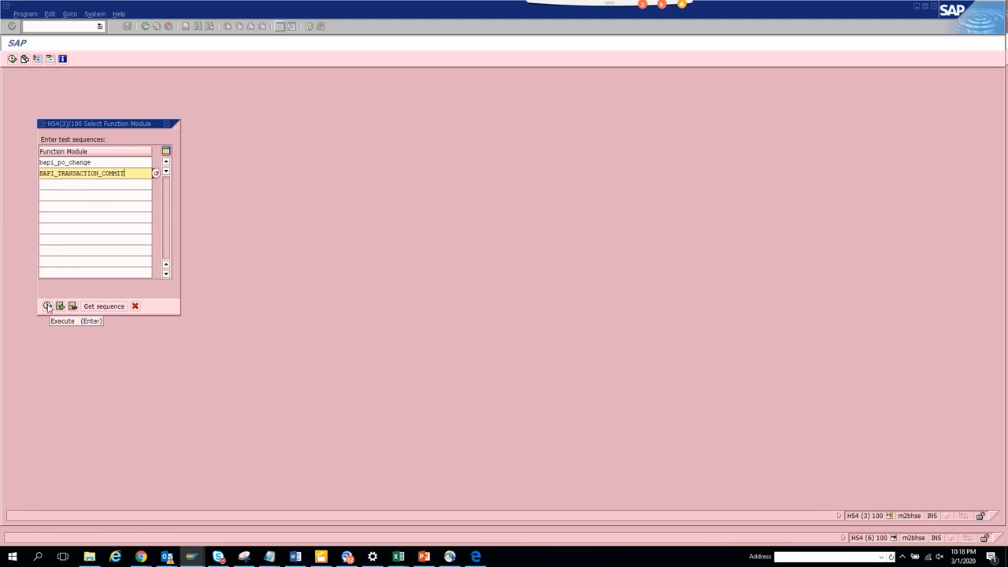
{"action": "mouse_move", "coordinate": [268, 246]}
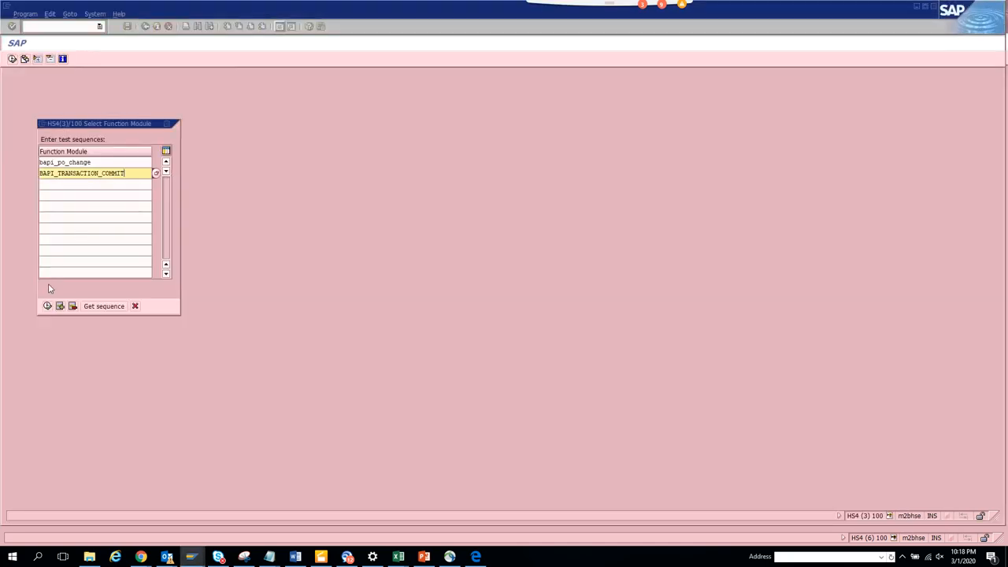
{"action": "left_click", "coordinate": [104, 306]}
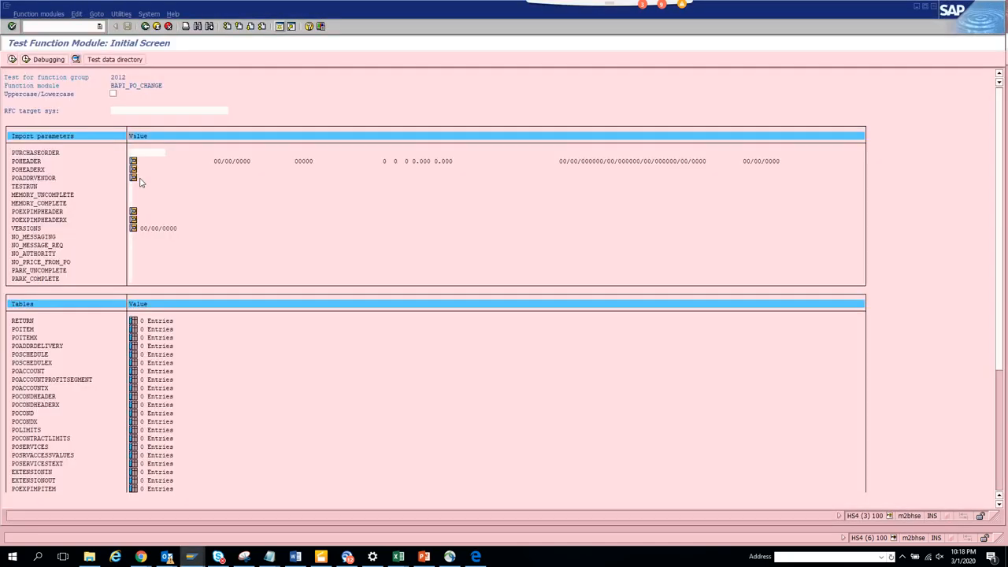
{"action": "left_click", "coordinate": [115, 59]}
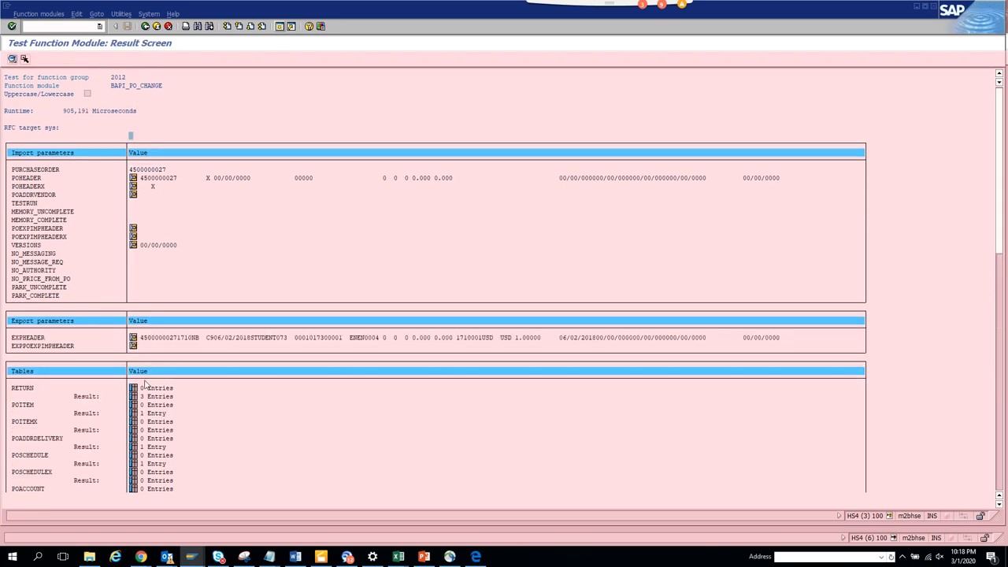
{"action": "mouse_move", "coordinate": [132, 404]}
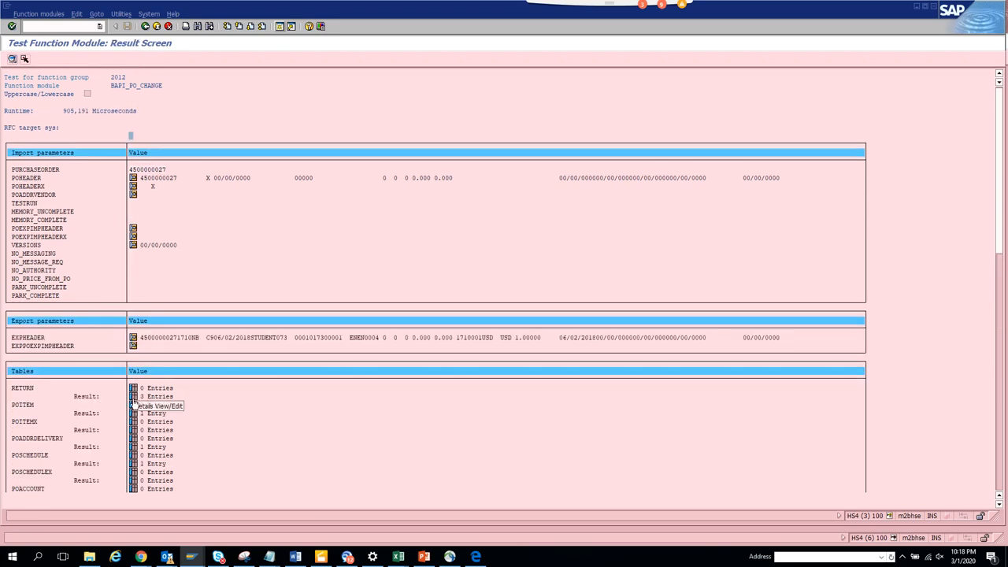
{"action": "left_click", "coordinate": [132, 387]}
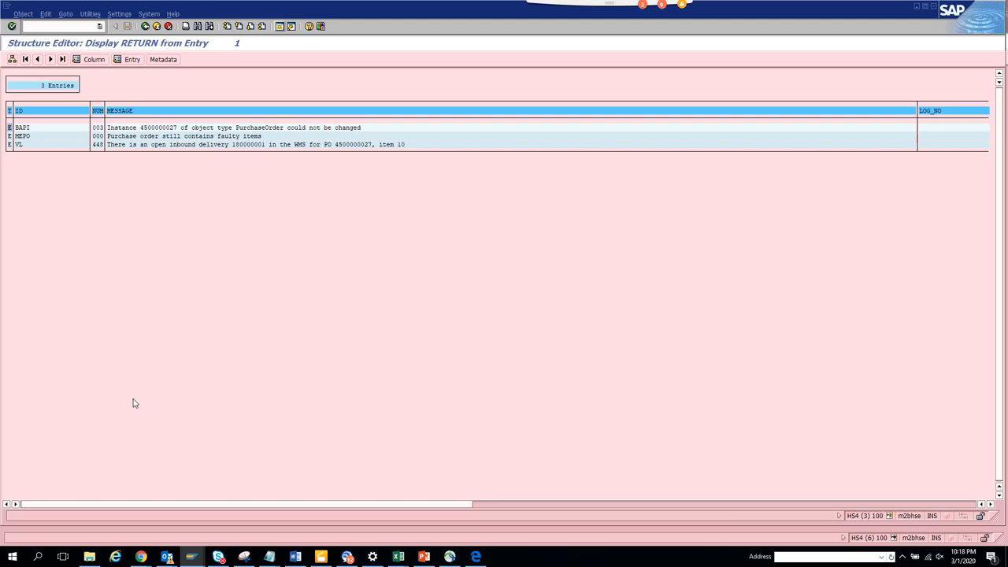
{"action": "mouse_move", "coordinate": [293, 353]}
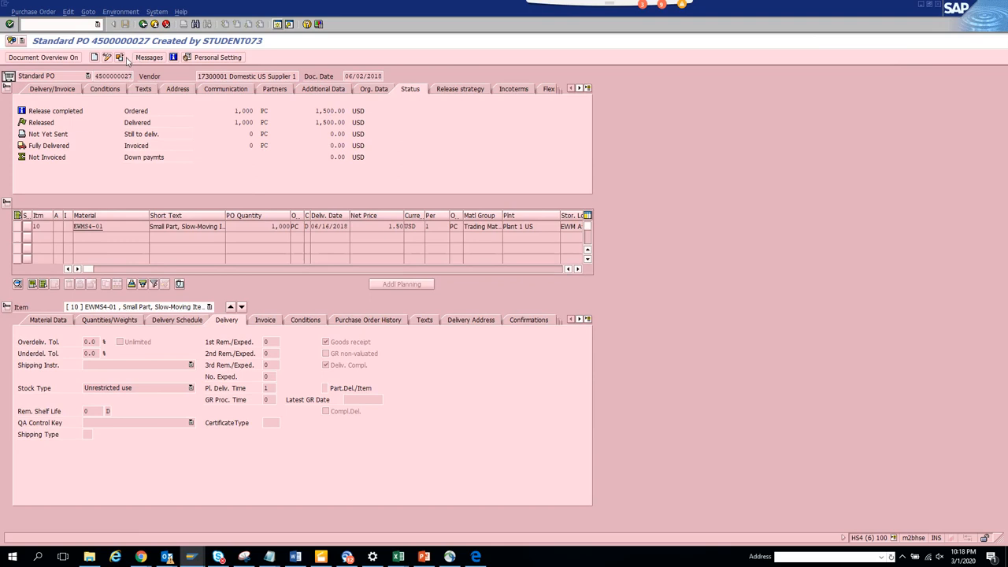
Leave the PO display, confirm the Test Sequences popup with Copy, and reopen the Function Module menu
{"action": "left_click", "coordinate": [120, 57]}
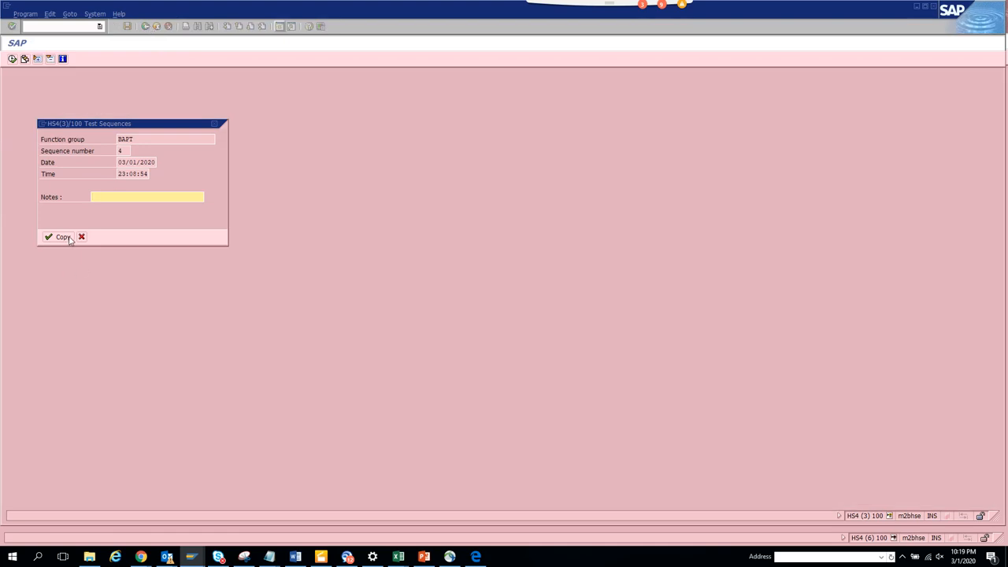
{"action": "left_click", "coordinate": [60, 236]}
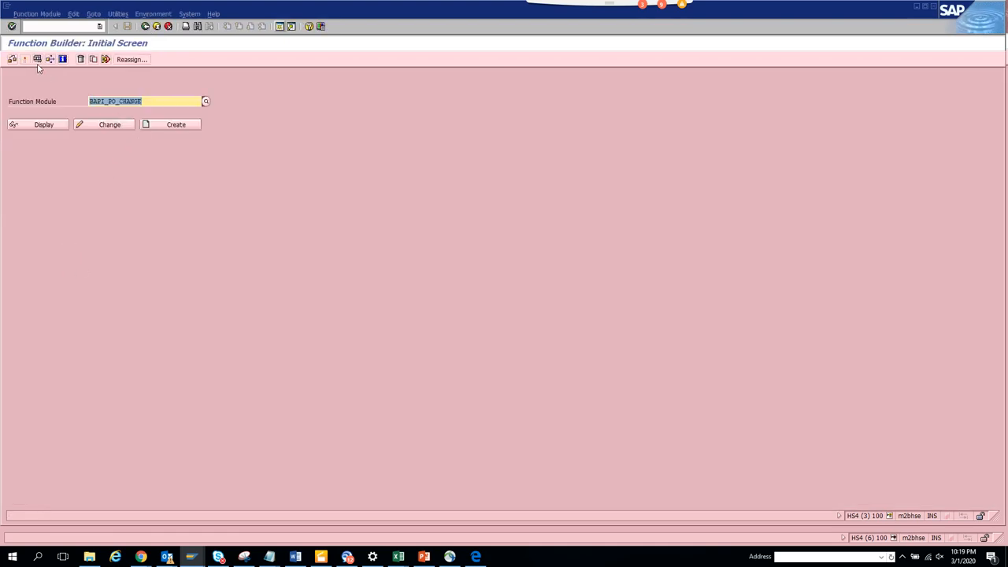
{"action": "left_click", "coordinate": [36, 13]}
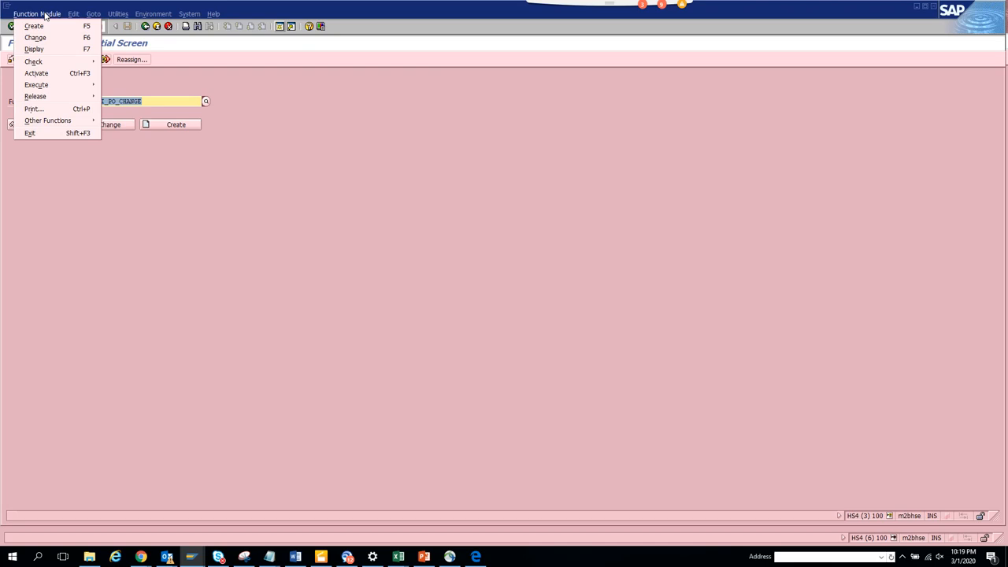
{"action": "mouse_move", "coordinate": [48, 120]}
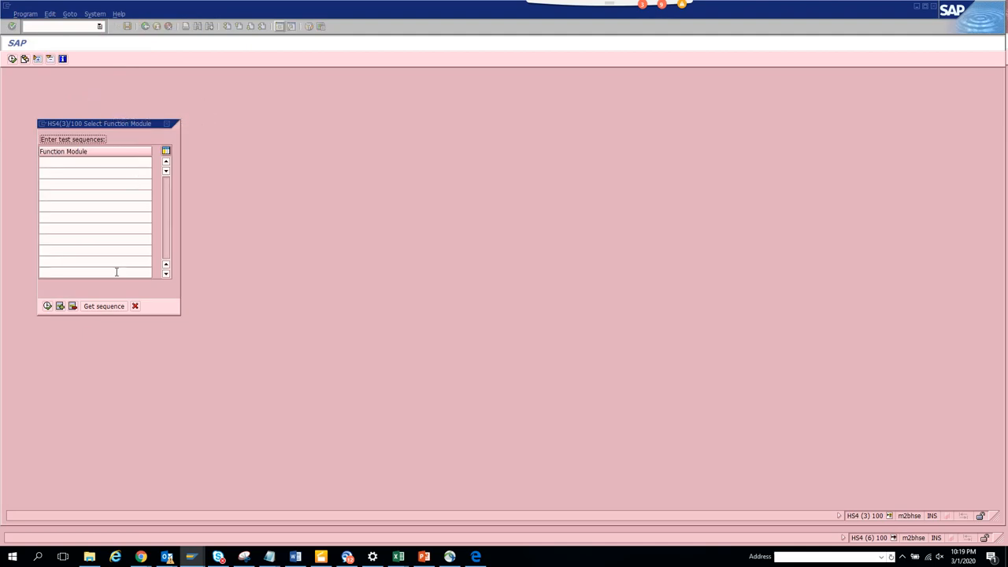
{"action": "left_click", "coordinate": [104, 306]}
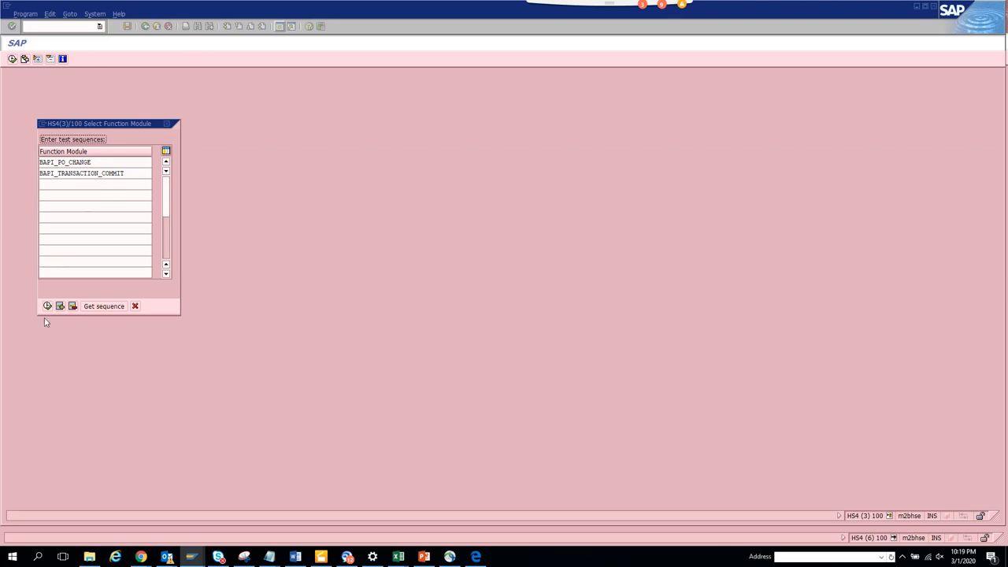
{"action": "left_click", "coordinate": [104, 305]}
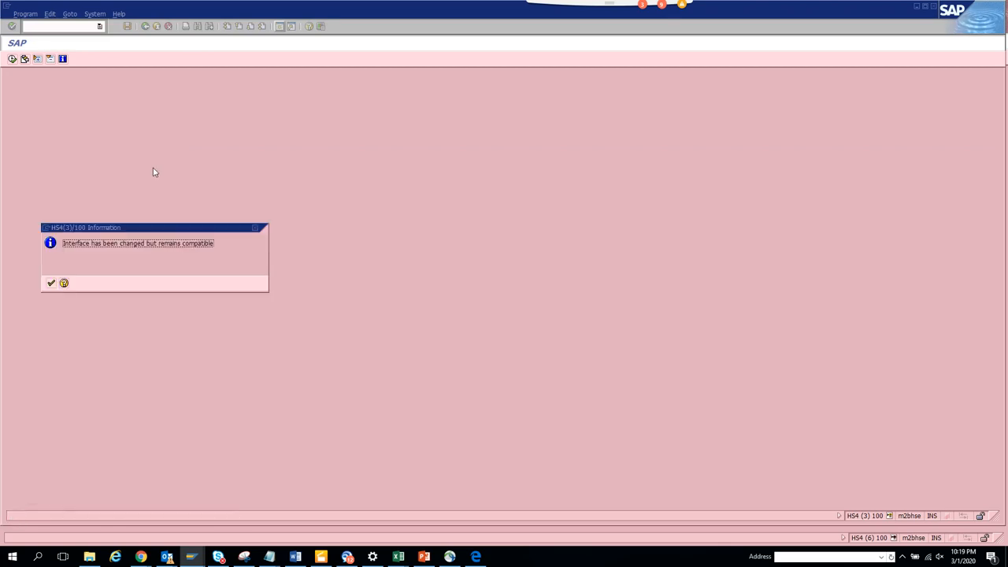
{"action": "left_click", "coordinate": [50, 284]}
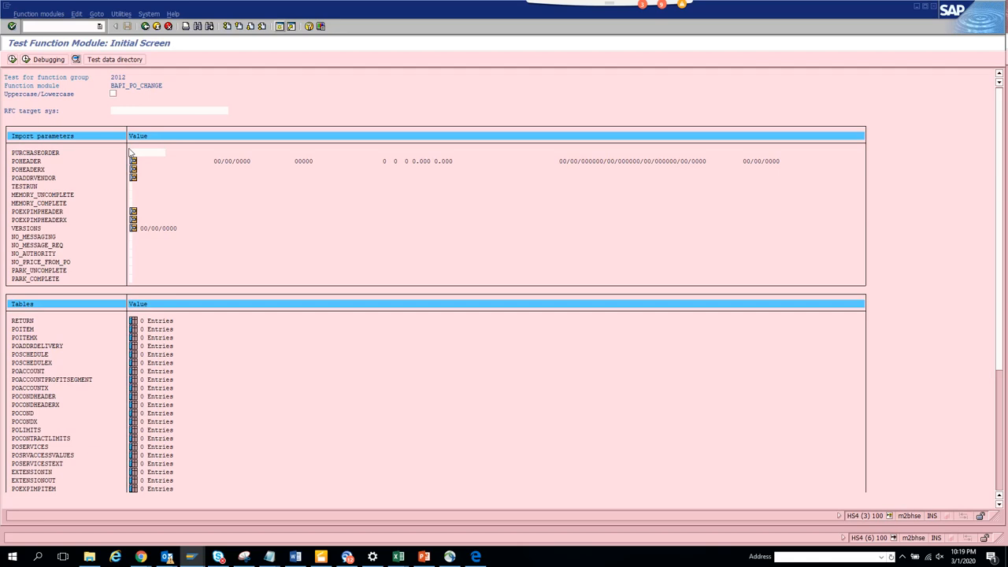
{"action": "left_click", "coordinate": [115, 60]}
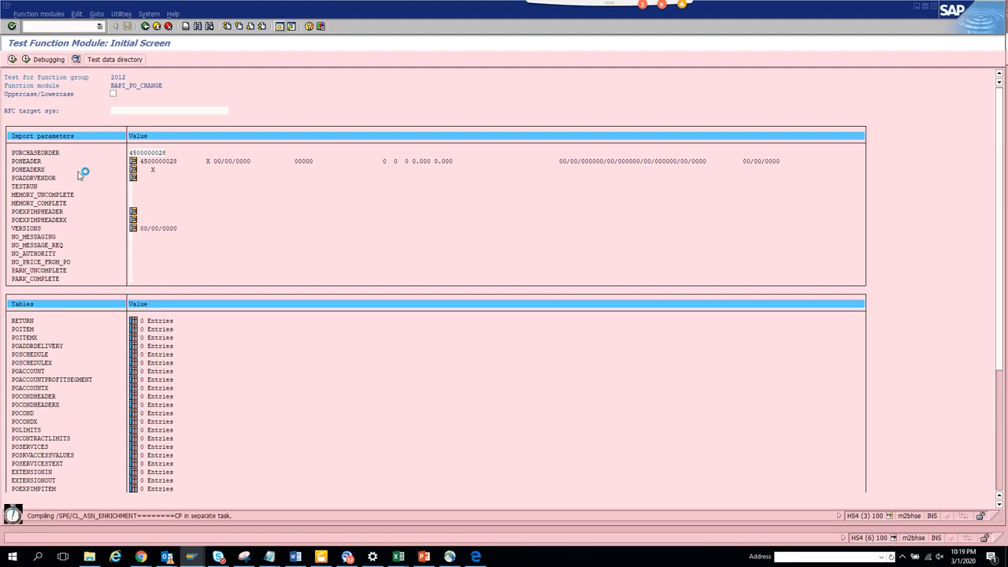
{"action": "key", "text": "F8"}
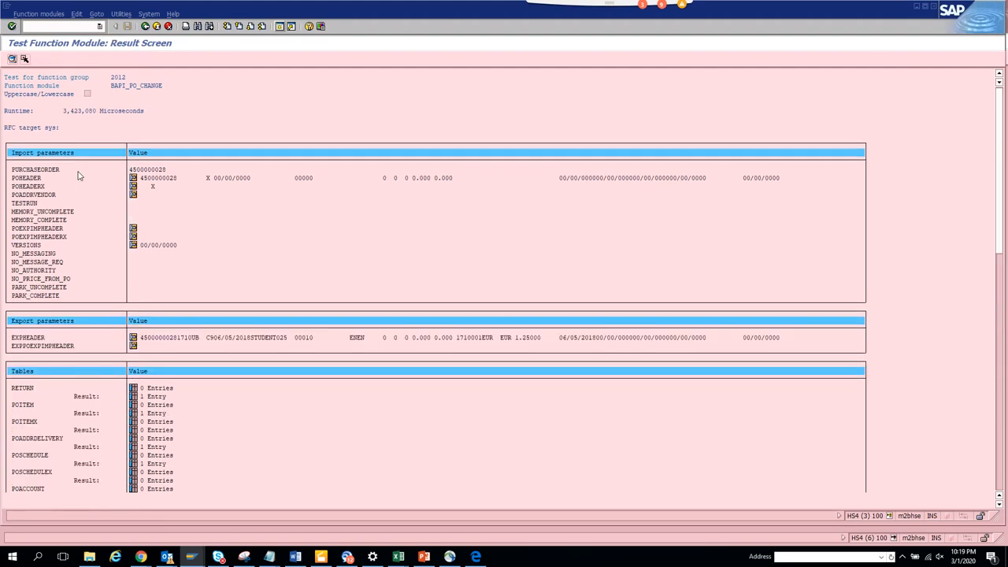
{"action": "mouse_move", "coordinate": [144, 368]}
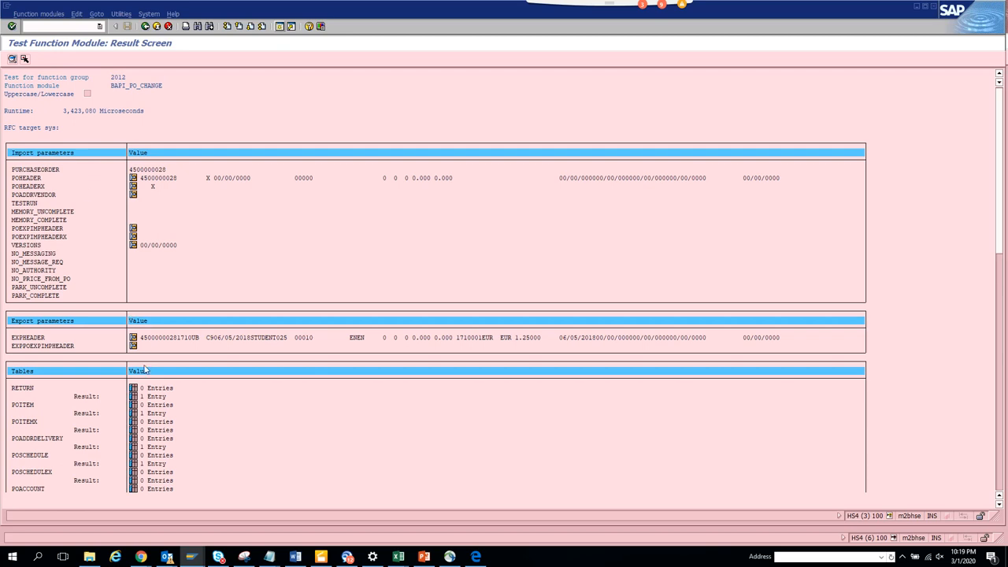
{"action": "mouse_move", "coordinate": [129, 400]}
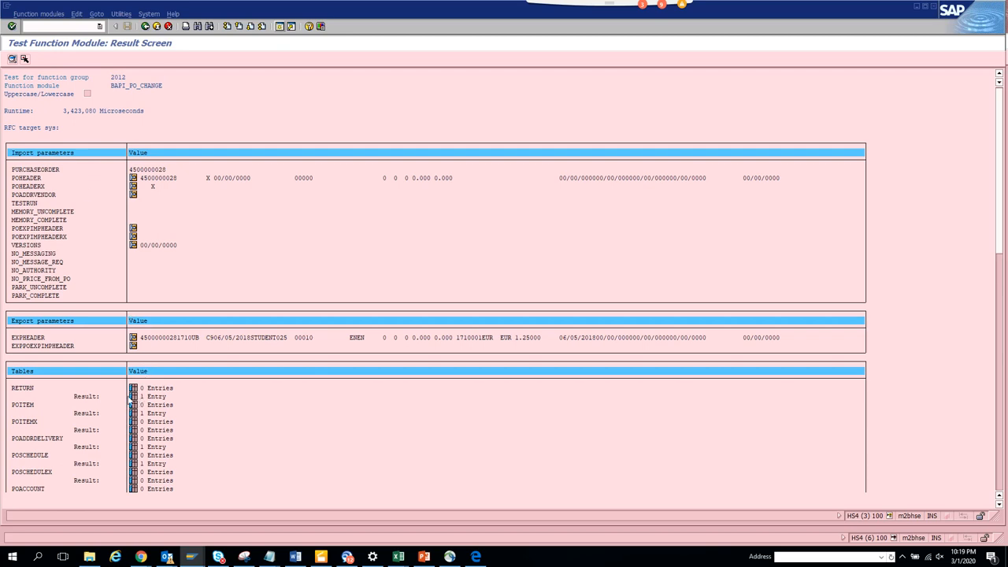
{"action": "double_click", "coordinate": [154, 397]}
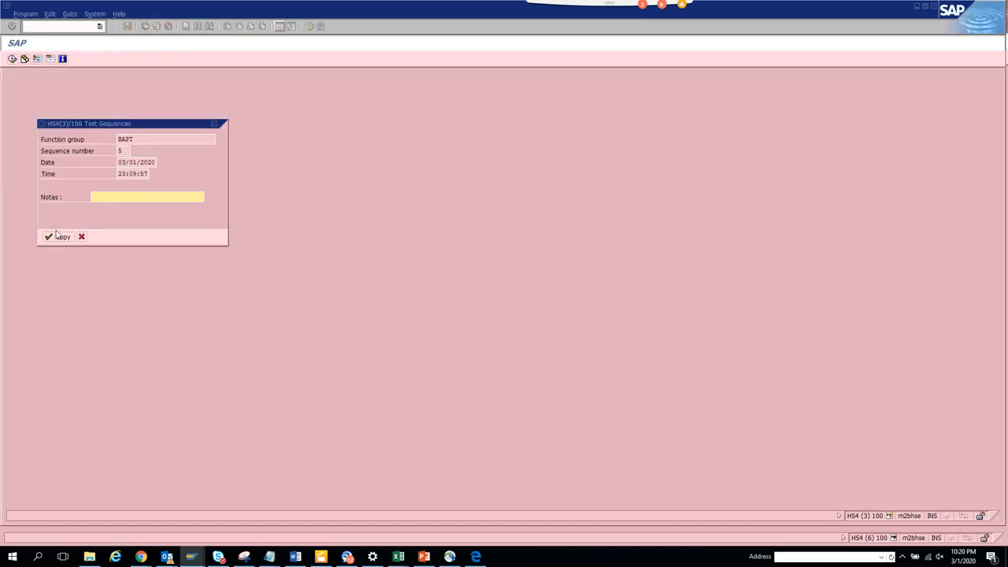
{"action": "left_click", "coordinate": [60, 237]}
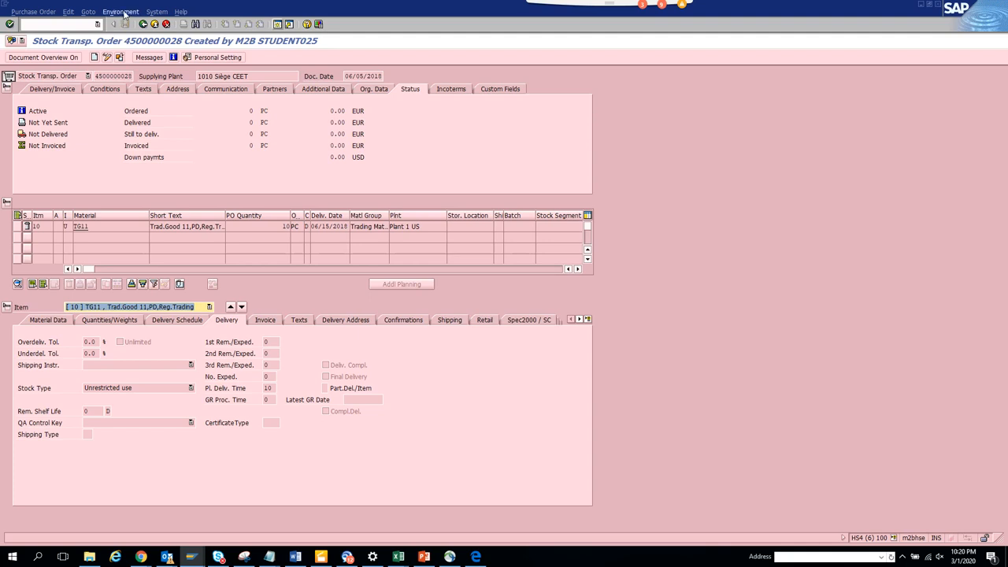
{"action": "left_click", "coordinate": [120, 11]}
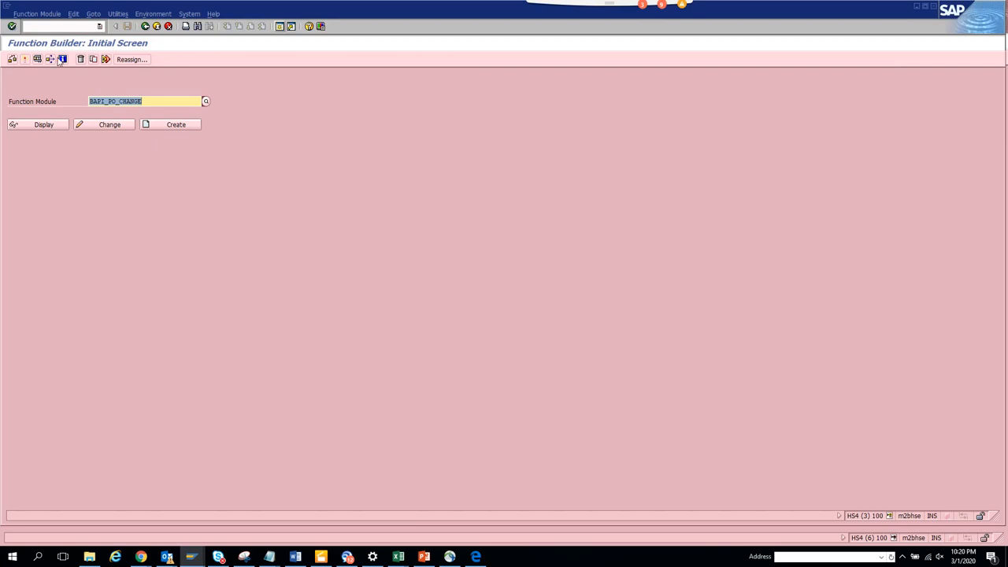
Via Function Module > Execute > Test Sequences, display the saved test data records 001 to 005
{"action": "left_click", "coordinate": [38, 12]}
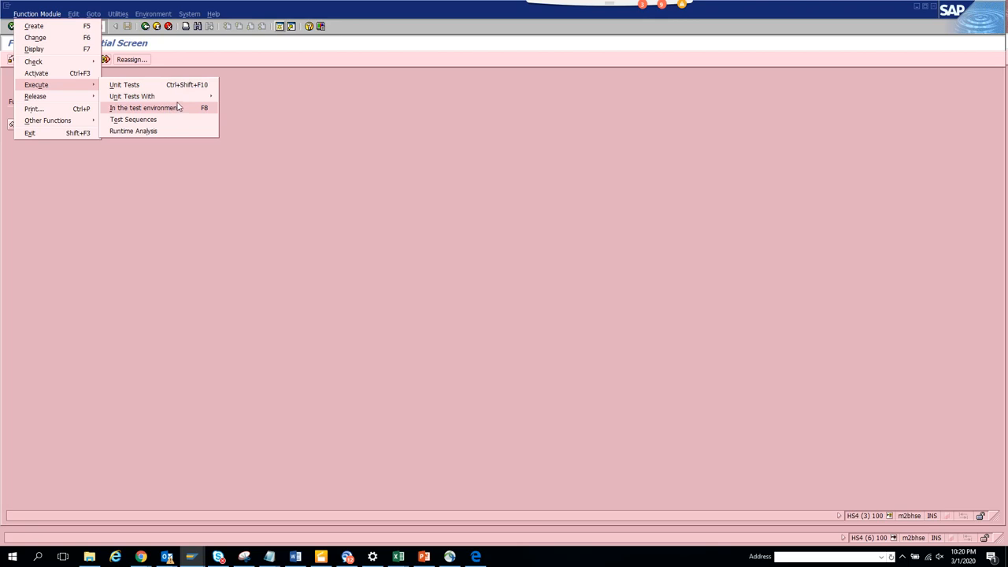
{"action": "left_click", "coordinate": [145, 107]}
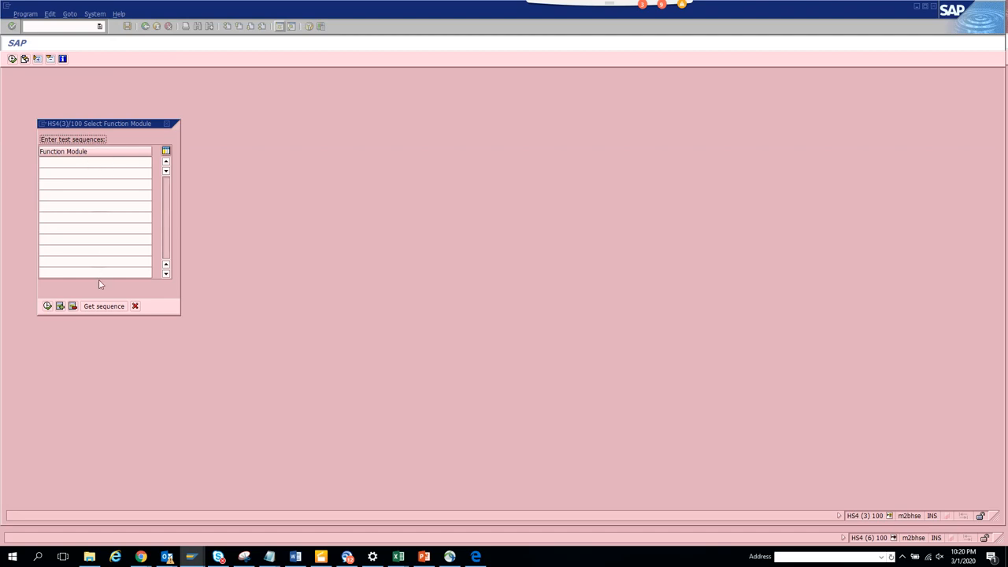
{"action": "left_click", "coordinate": [104, 305]}
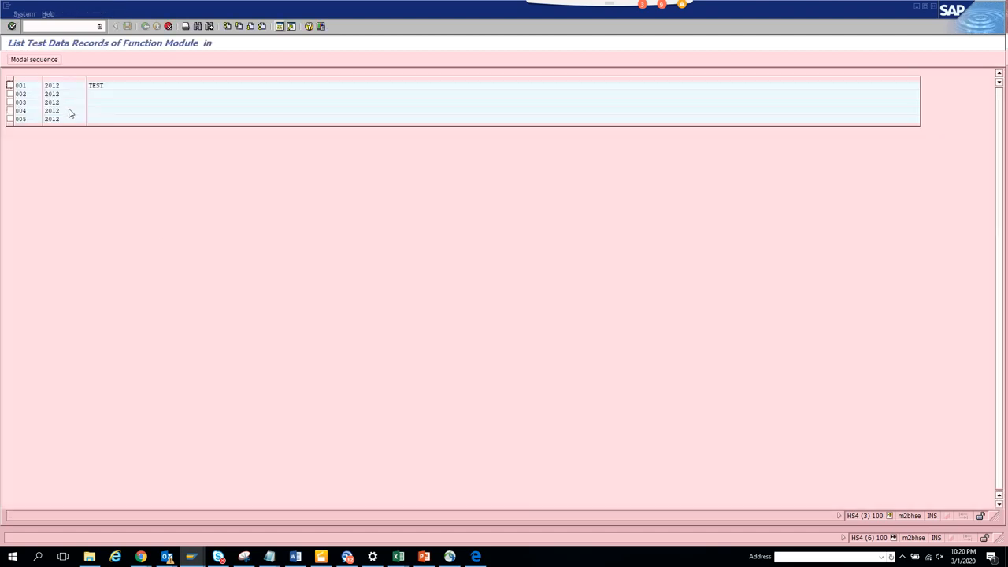